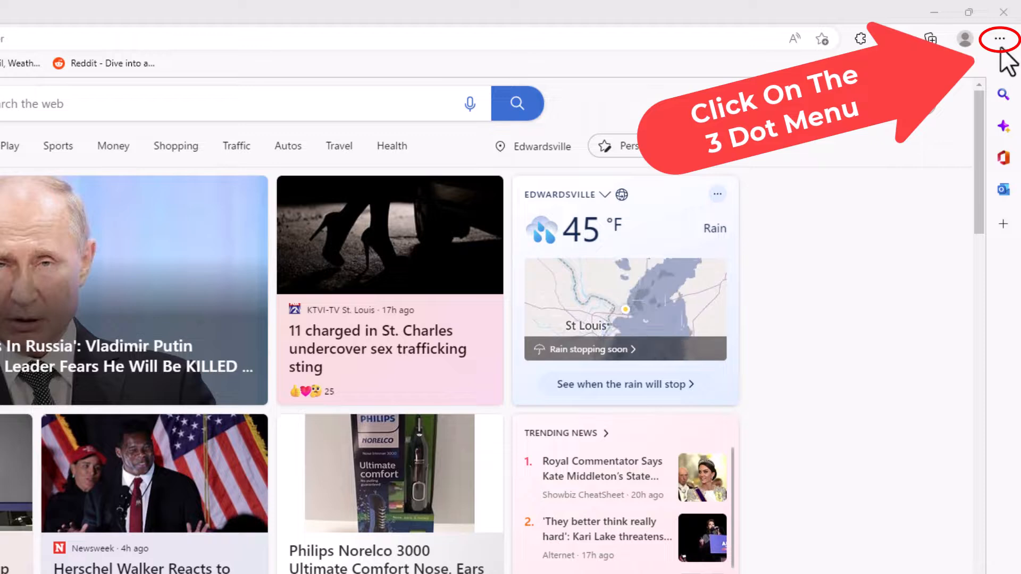
Bring up Edge's Settings and more menu with More tools, ready to launch Developer tools.
click(1001, 39)
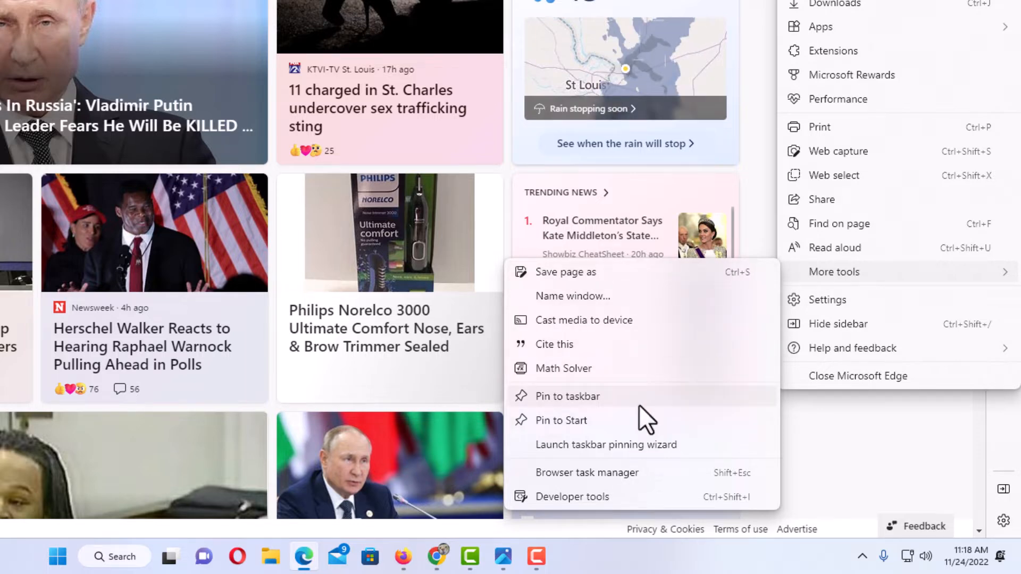
mouse_move(572, 496)
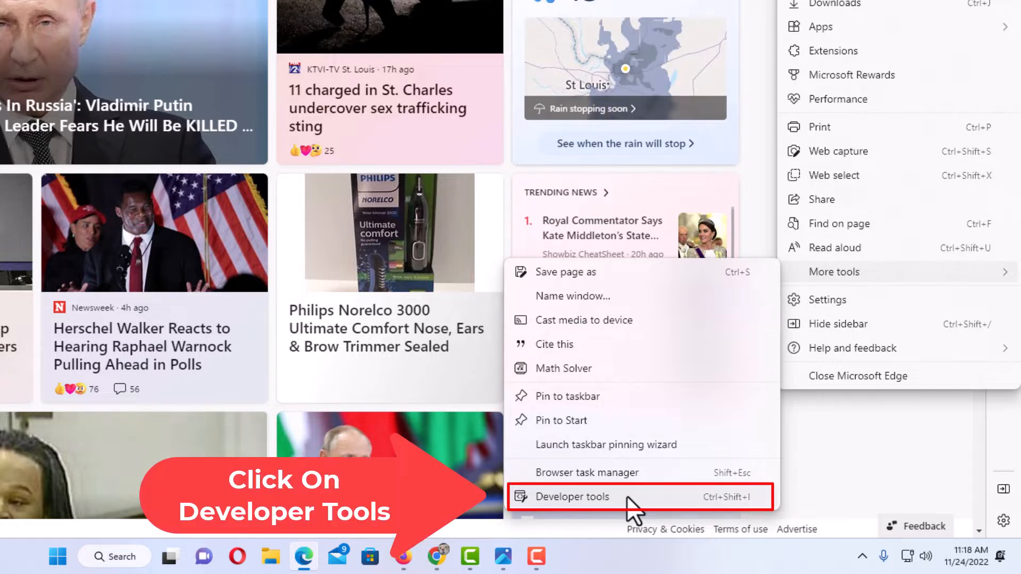
key(ctrl+shift+i)
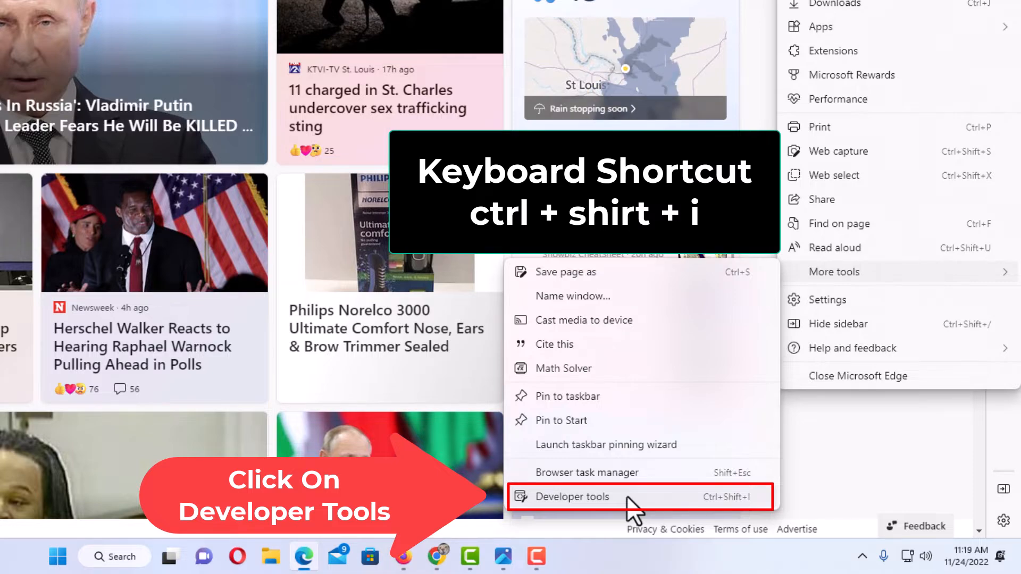
Launch Developer tools beside the MSN page on the Welcome tab and widen the panel.
click(572, 497)
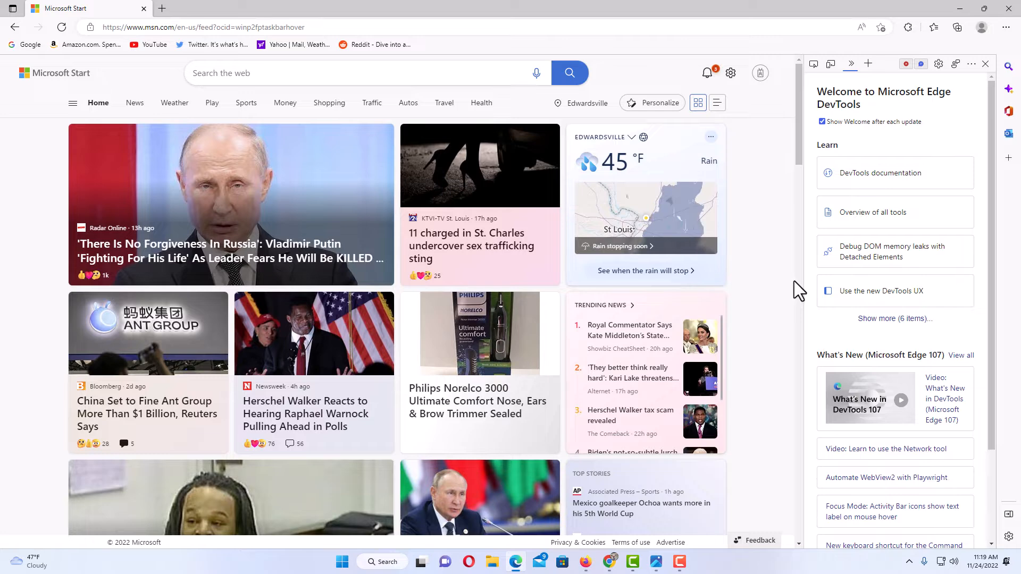
drag(800, 289, 784, 279)
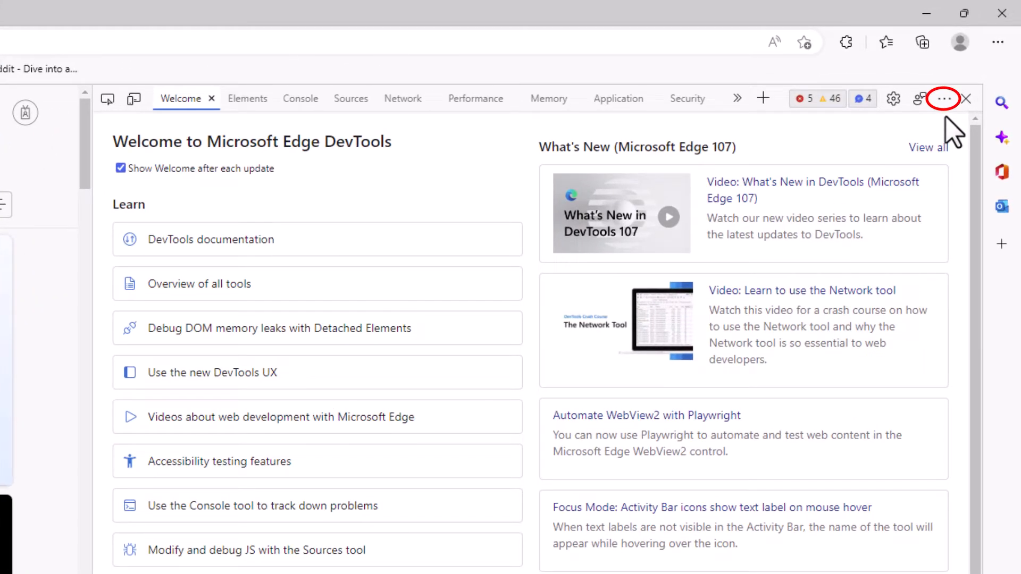
Show the Customize and control DevTools menu with its Dock side choices.
click(944, 98)
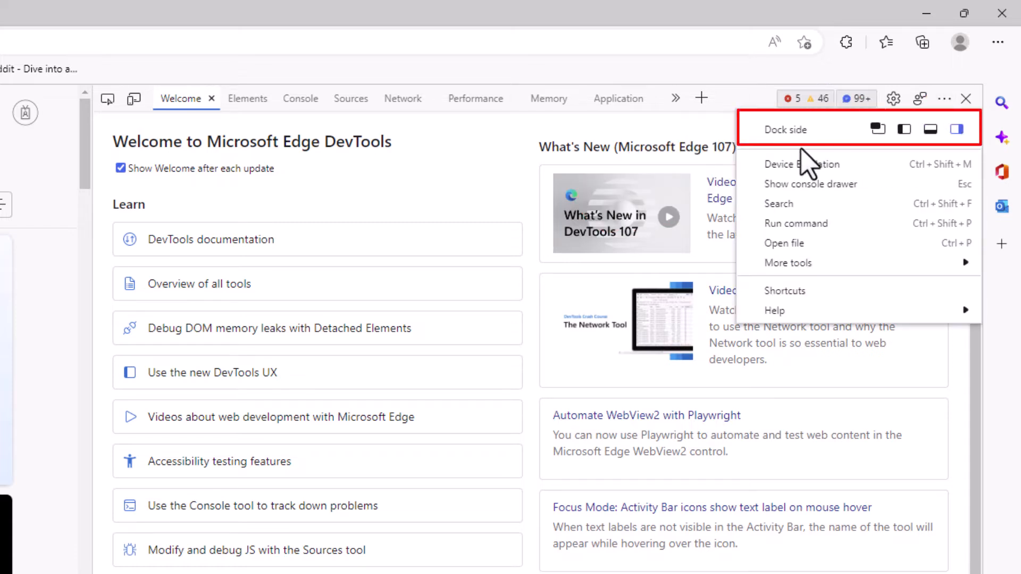
mouse_move(883, 160)
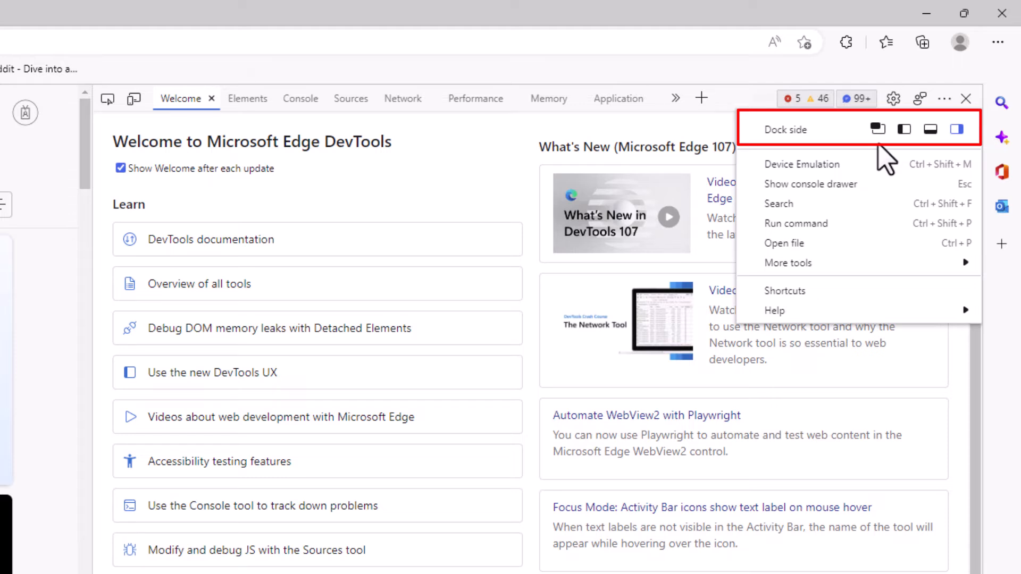
mouse_move(899, 162)
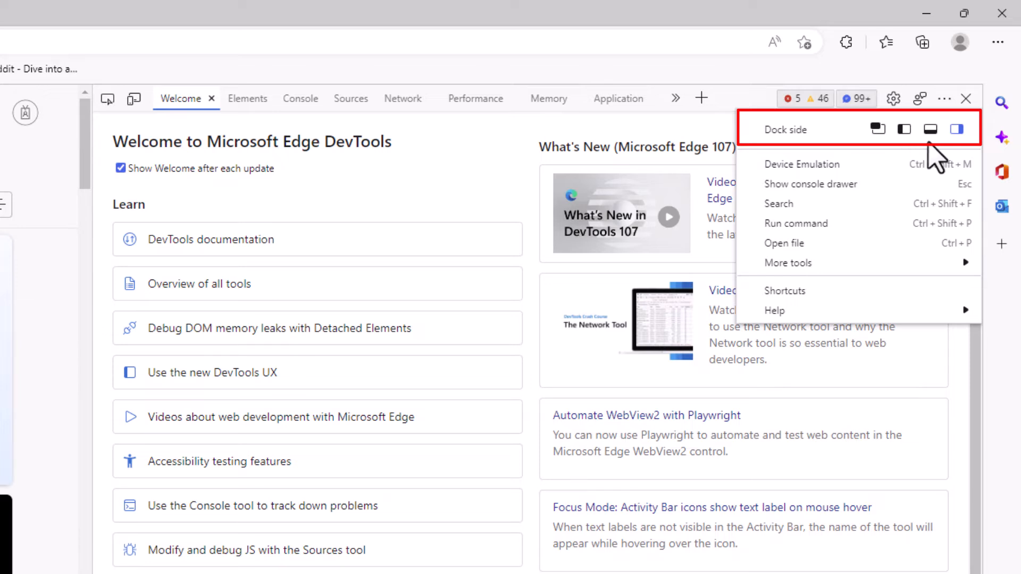
mouse_move(936, 161)
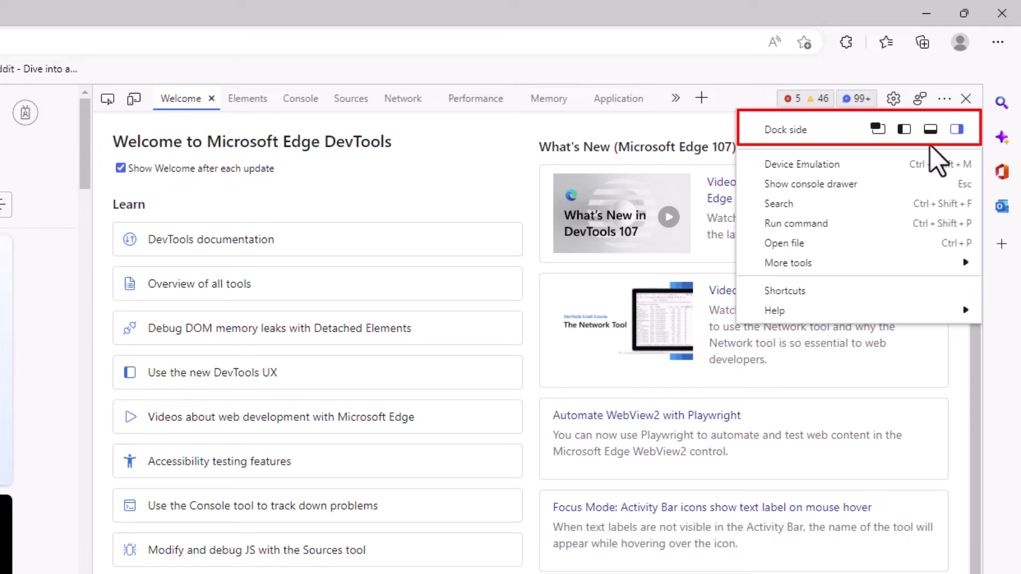
mouse_move(965, 162)
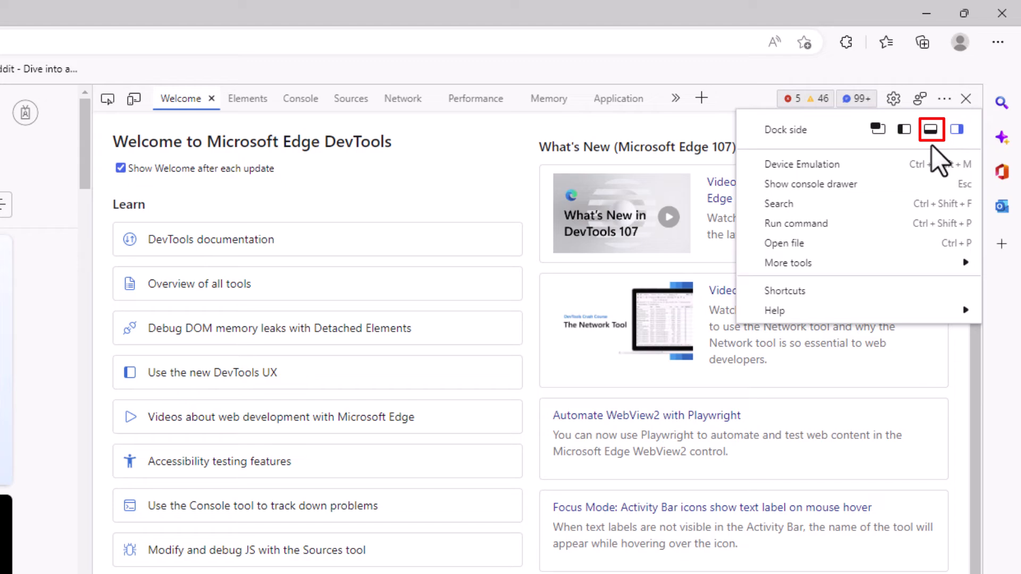
Dock the developer tools along the bottom of the window.
click(931, 129)
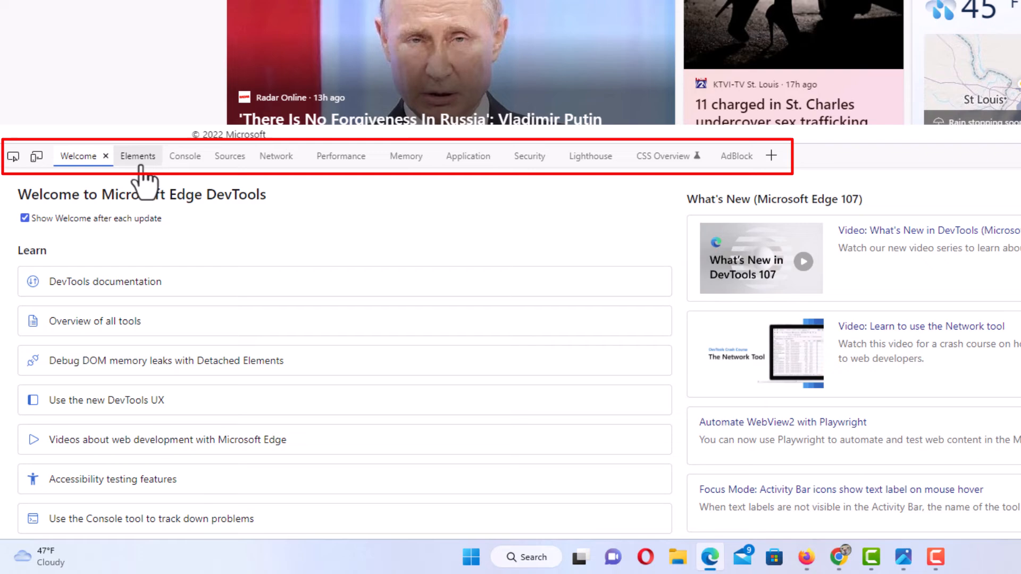
View Elements briefly, then switch to the Console listing the MSN page's errors and warnings.
click(137, 156)
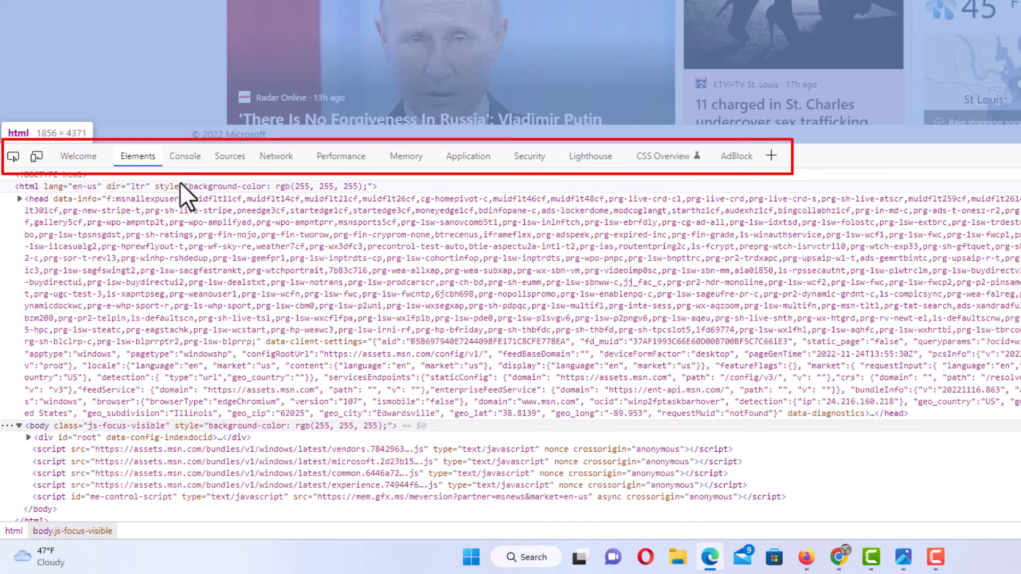
click(184, 155)
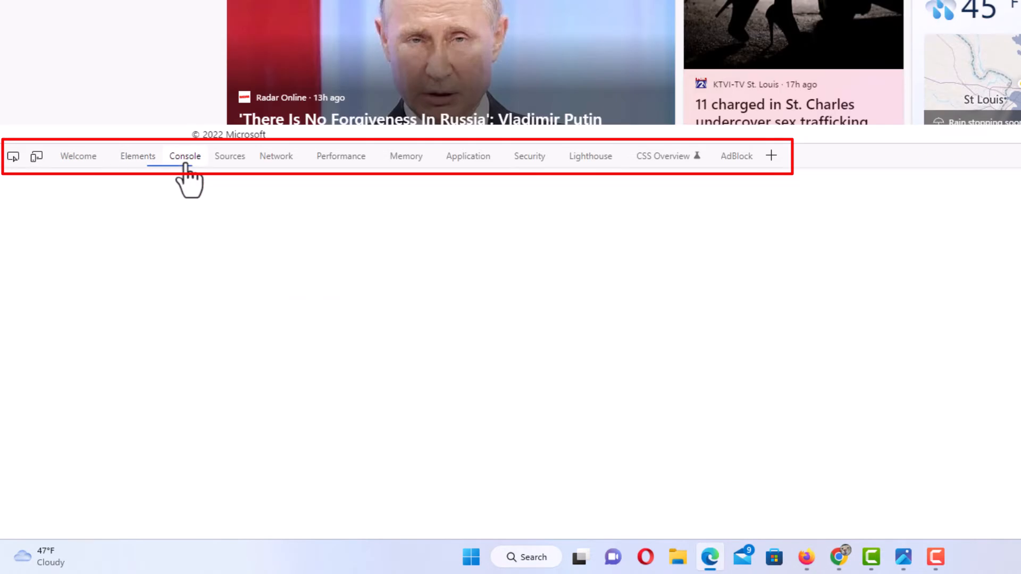
click(184, 155)
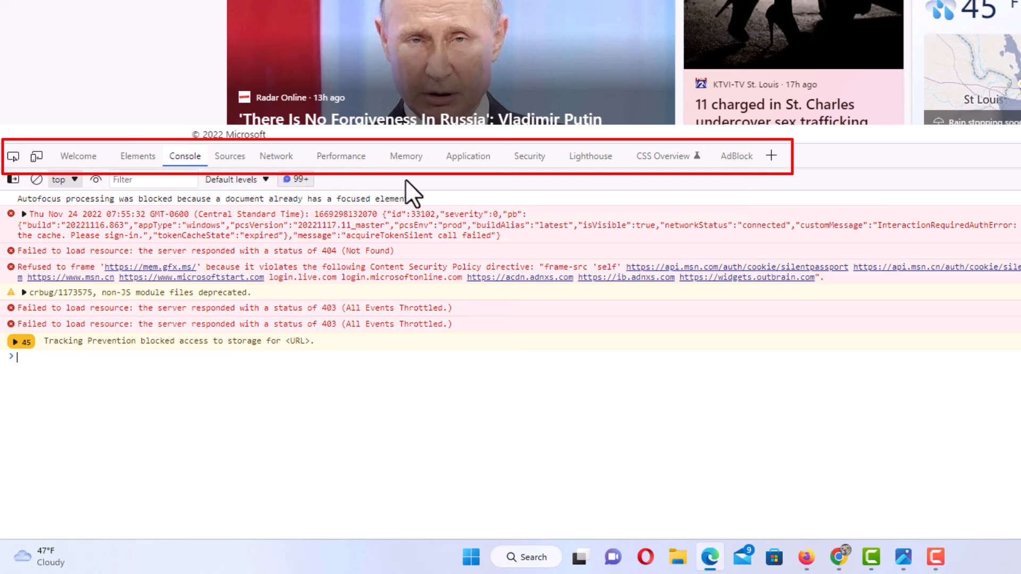
mouse_move(560, 192)
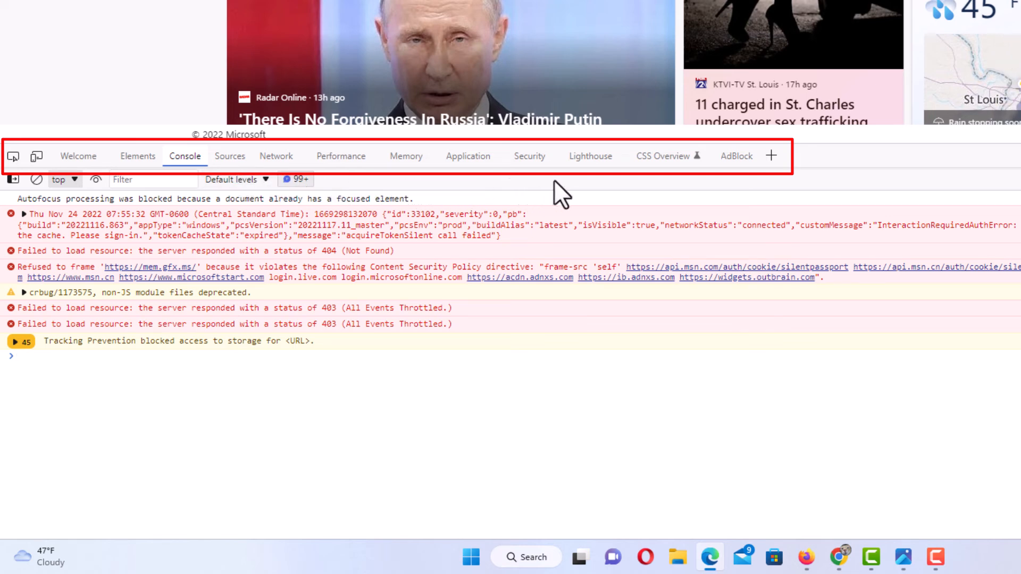
mouse_move(664, 196)
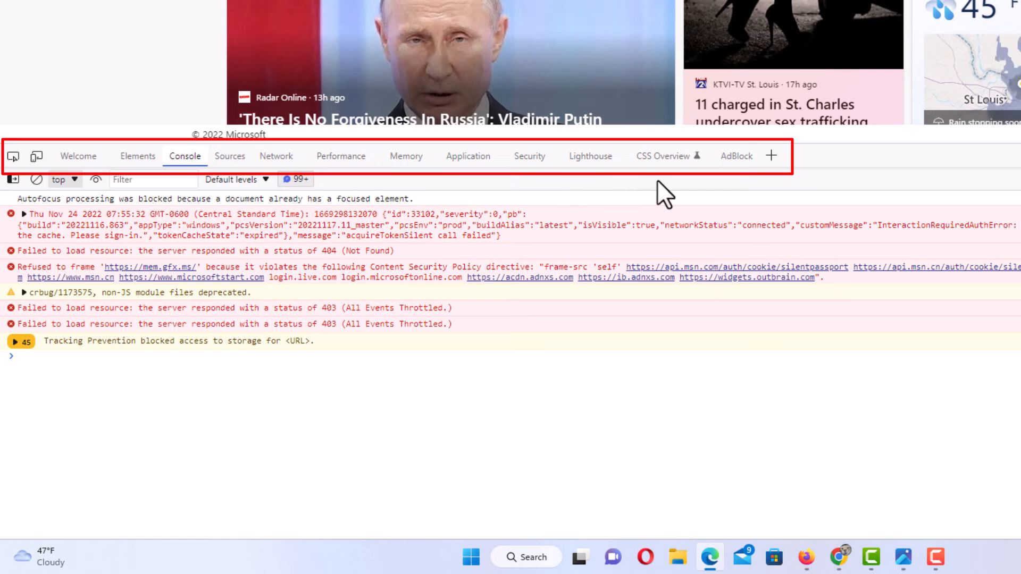